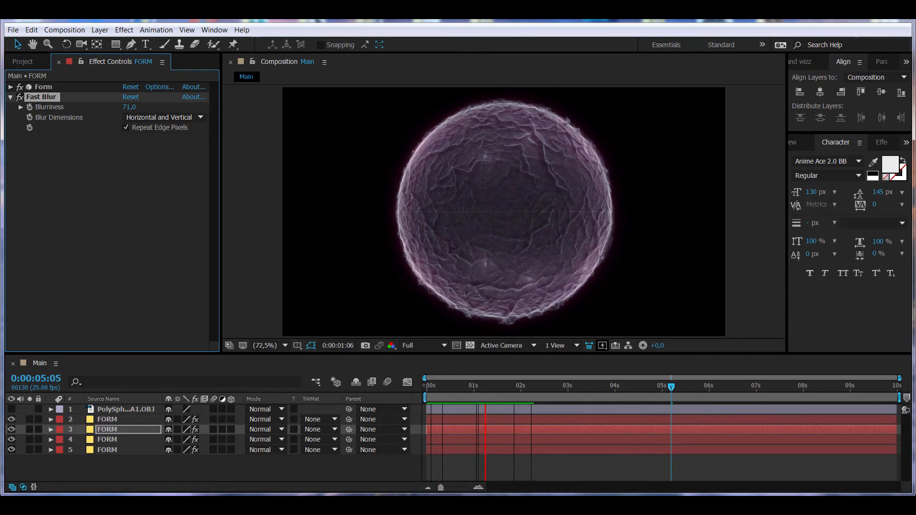
Create a new 1280×720, 25 fps composition named Main and confirm its settings.
{"action": "left_click", "coordinate": [514, 385]}
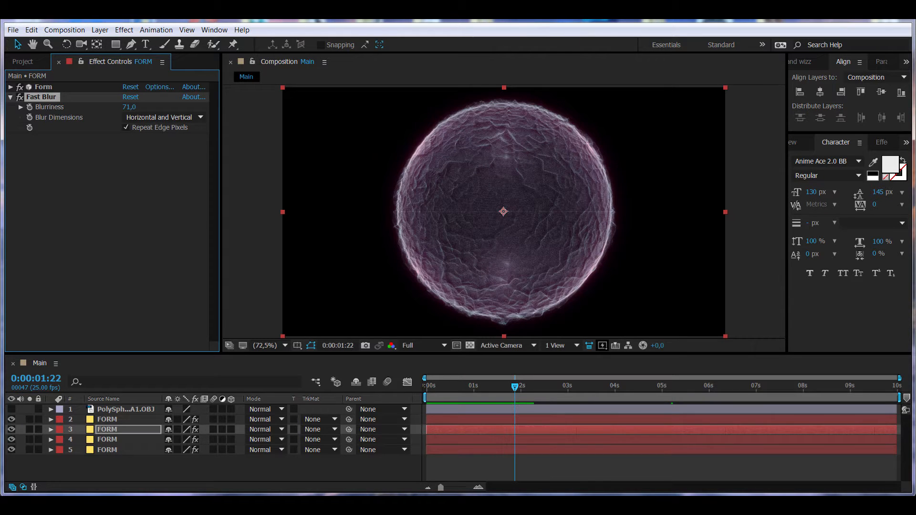
{"action": "left_click_drag", "start_coordinate": [514, 385], "coordinate": [501, 385]}
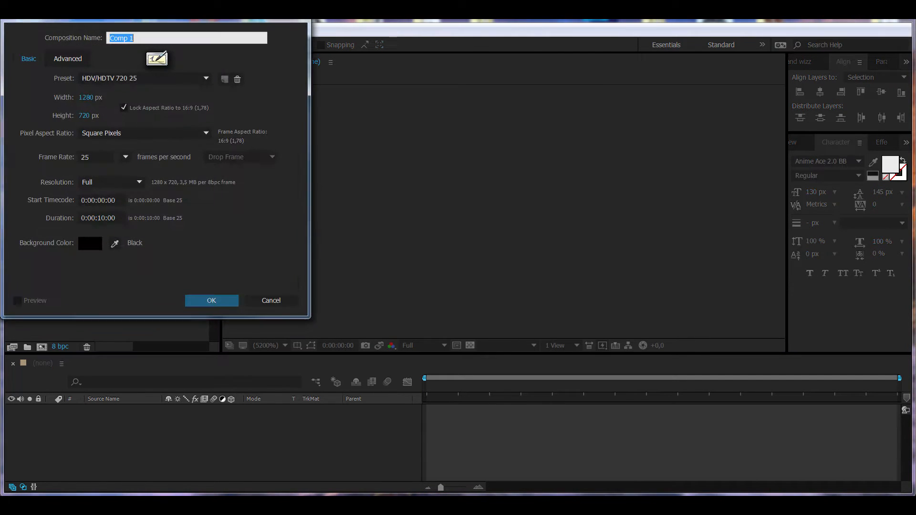
{"action": "type", "text": "Main"}
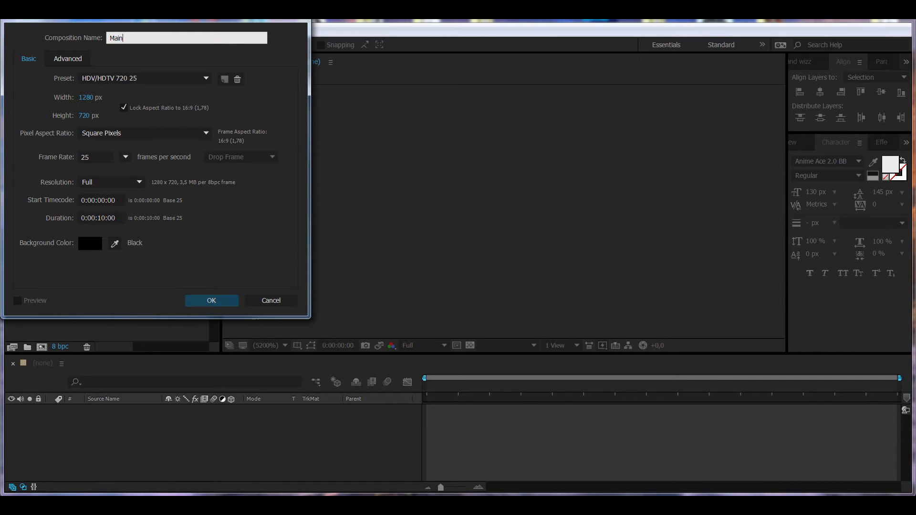
{"action": "left_click", "coordinate": [211, 301]}
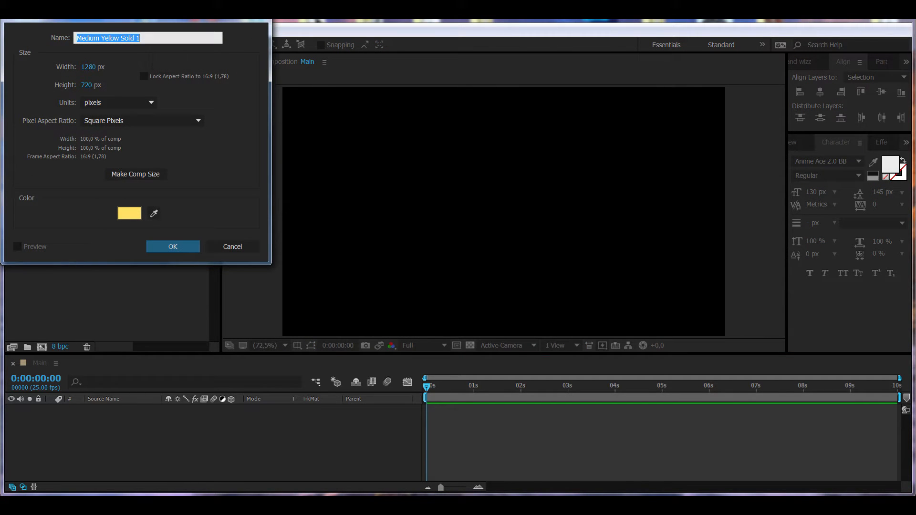
Add a comp-size solid named FORM to Main, then bring up the file import window.
{"action": "type", "text": "FORM"}
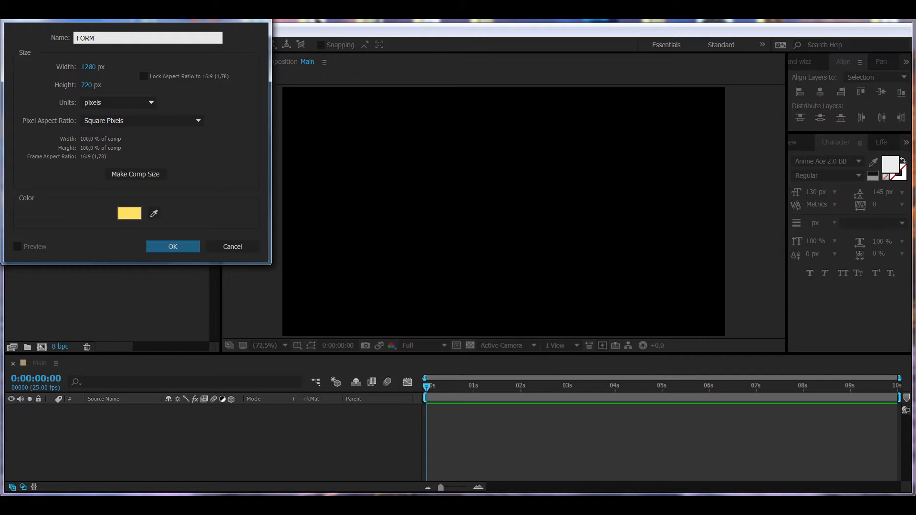
{"action": "left_click", "coordinate": [171, 246]}
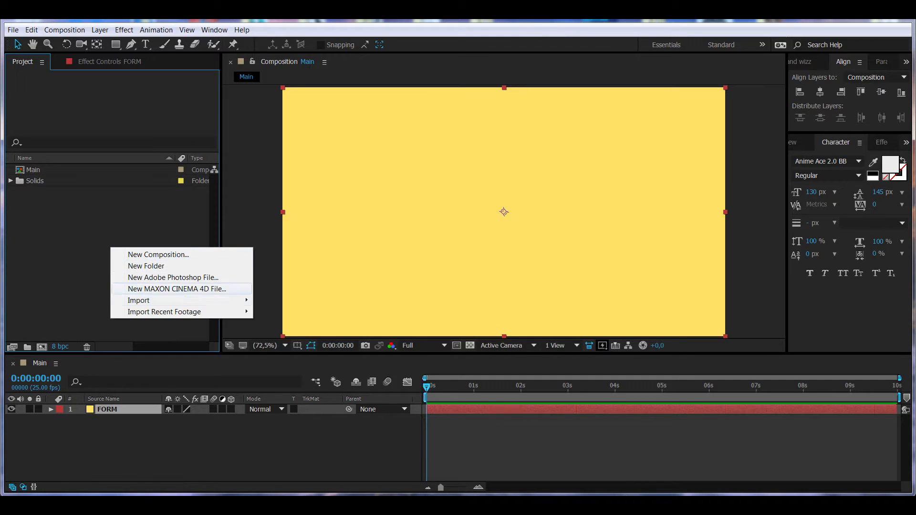
{"action": "left_click", "coordinate": [138, 299]}
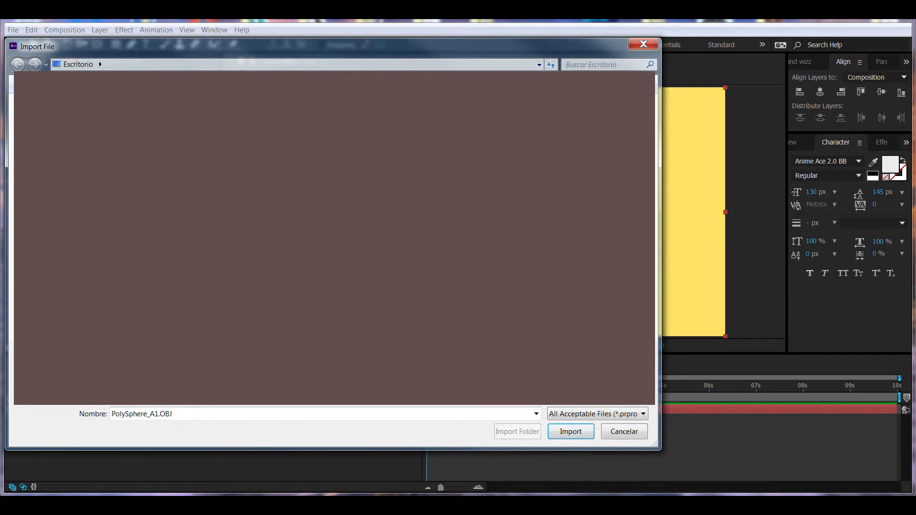
Import PolySphere_A1.OBJ into the project and place it above the FORM solid.
{"action": "left_click", "coordinate": [571, 431]}
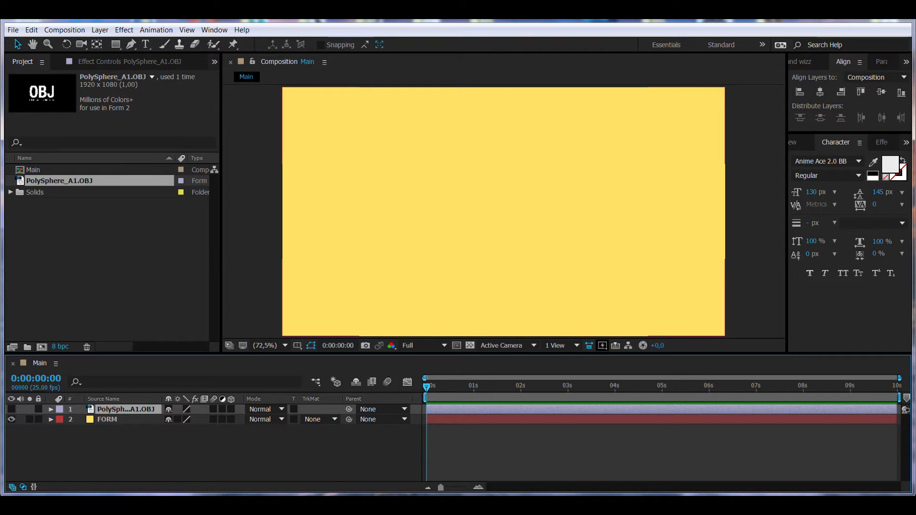
Apply Trapcode Form to FORM with Base Form OBJ Model using PolySphere_A1.OBJ as the 3D model.
{"action": "left_click", "coordinate": [99, 30]}
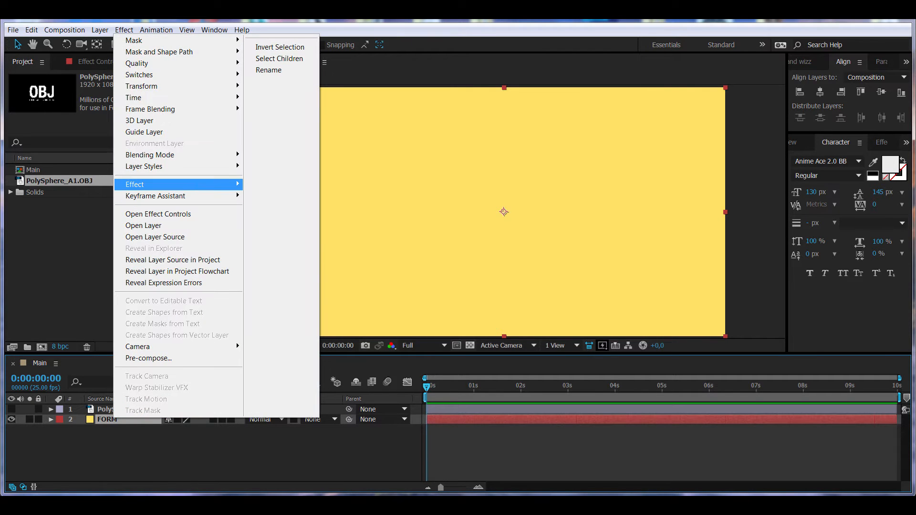
{"action": "mouse_move", "coordinate": [425, 150]}
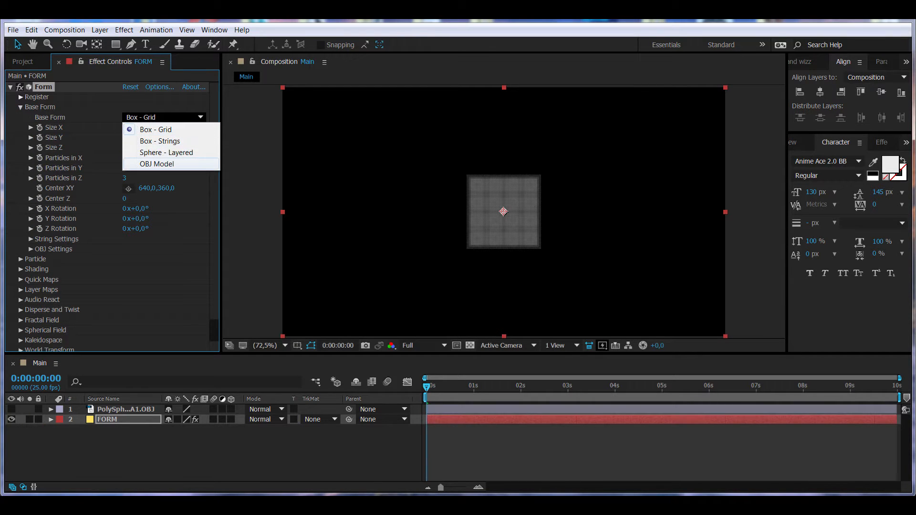
{"action": "left_click", "coordinate": [156, 164]}
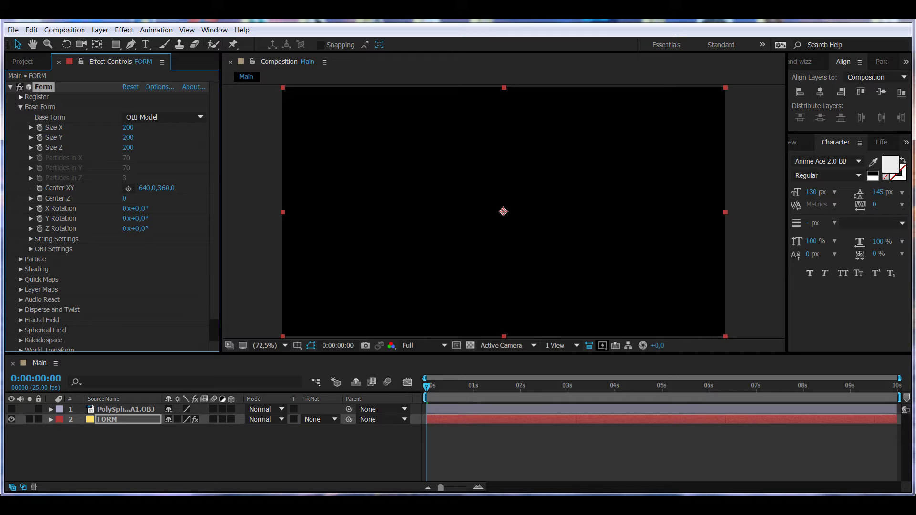
{"action": "left_click", "coordinate": [21, 249]}
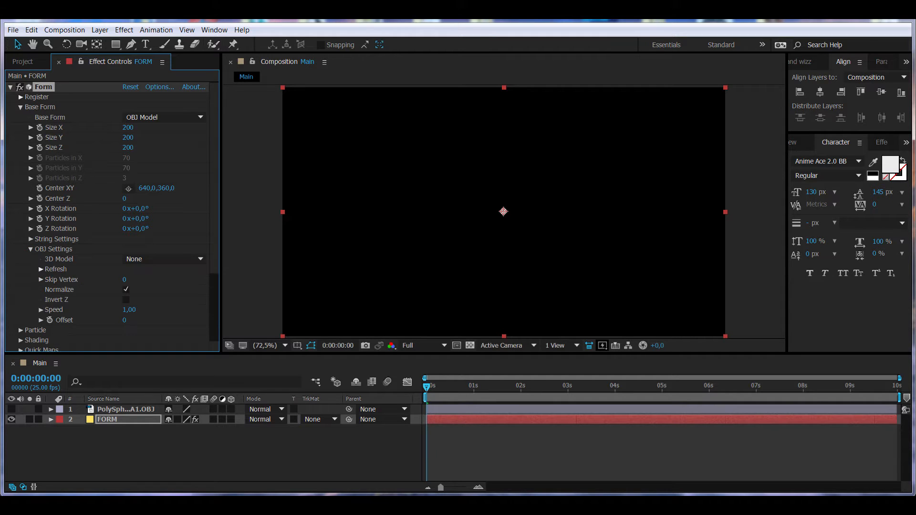
{"action": "left_click", "coordinate": [163, 260]}
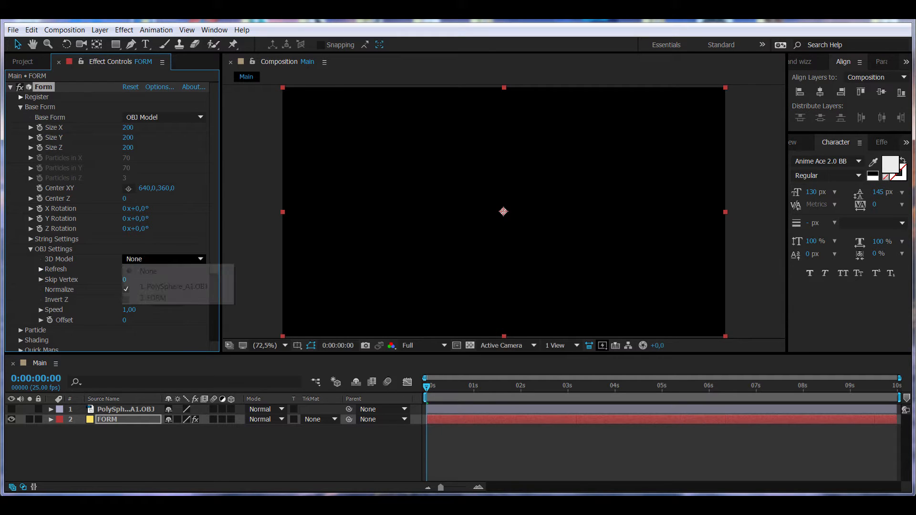
{"action": "left_click", "coordinate": [171, 286]}
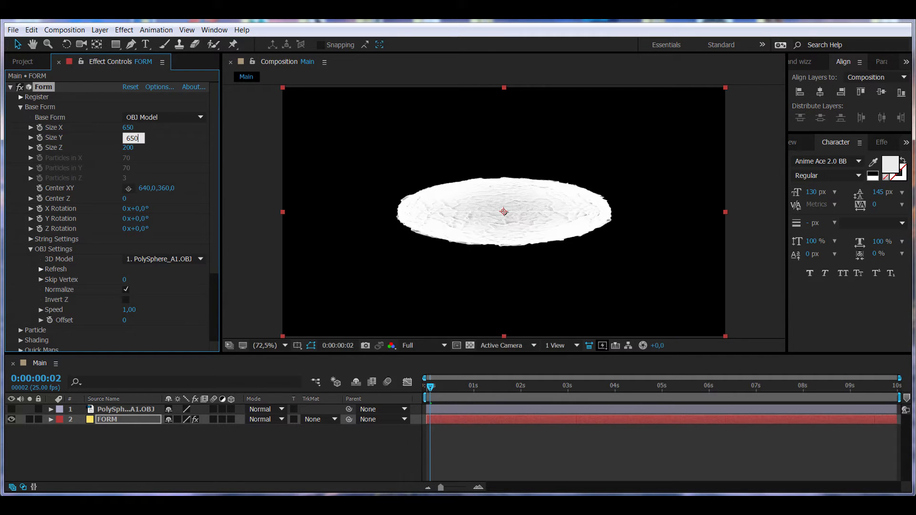
Set Form's Base Form Size X, Y and Z to 650 so the sphere fills the frame.
{"action": "type", "text": "650"}
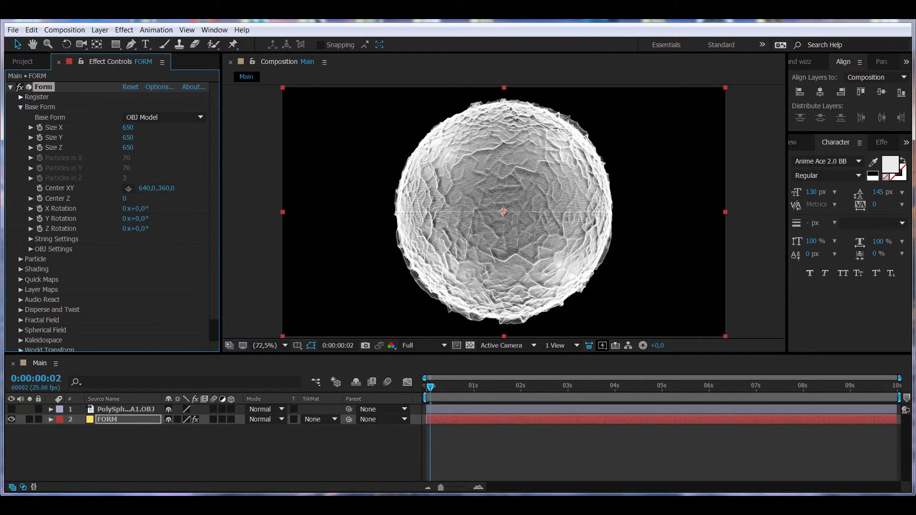
Tint the particles cyan (77E2E2) and lower the particle Size to 1.
{"action": "left_click", "coordinate": [129, 316]}
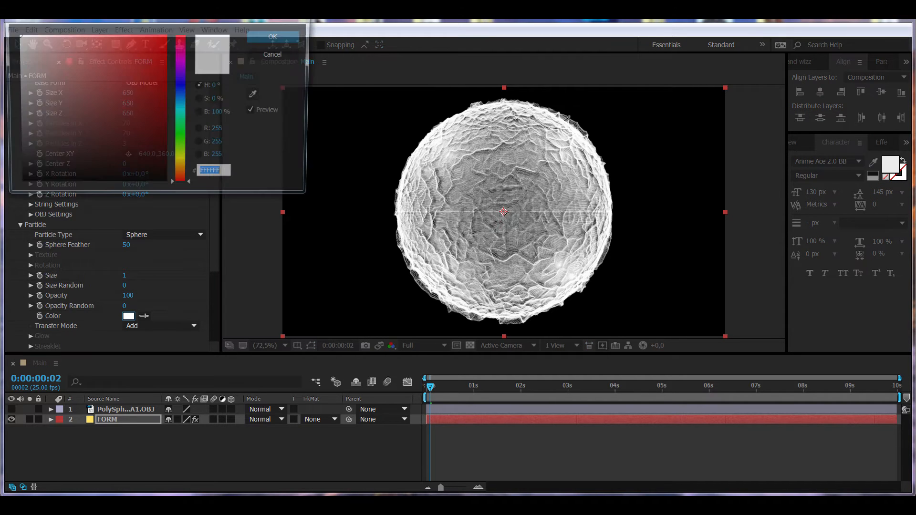
{"action": "left_click", "coordinate": [65, 34]}
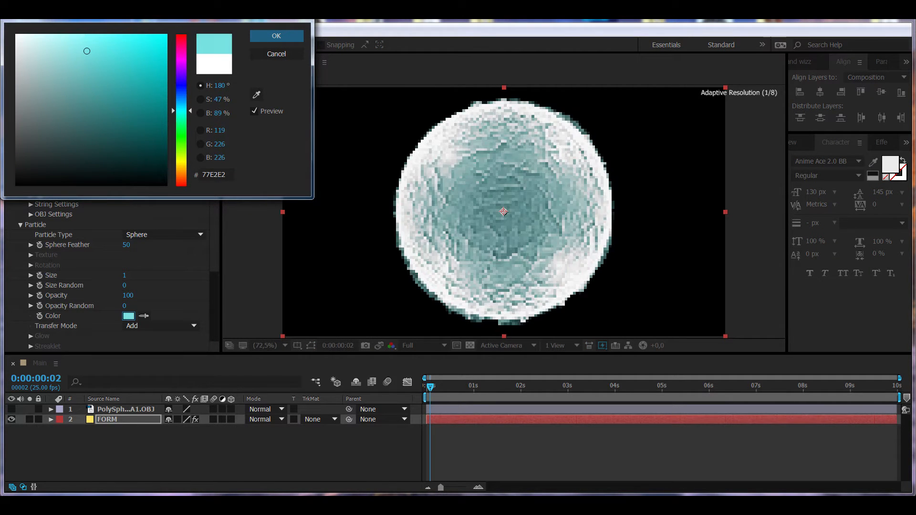
{"action": "left_click", "coordinate": [276, 37]}
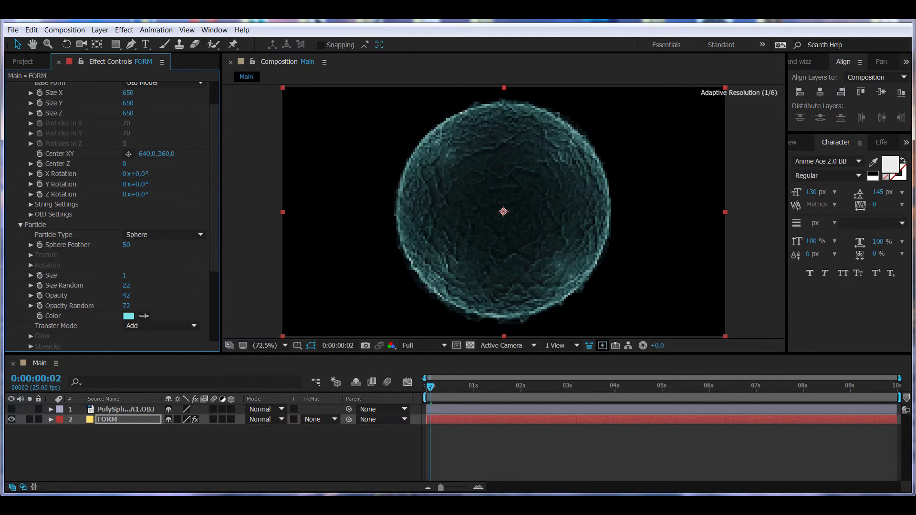
{"action": "left_click", "coordinate": [31, 275]}
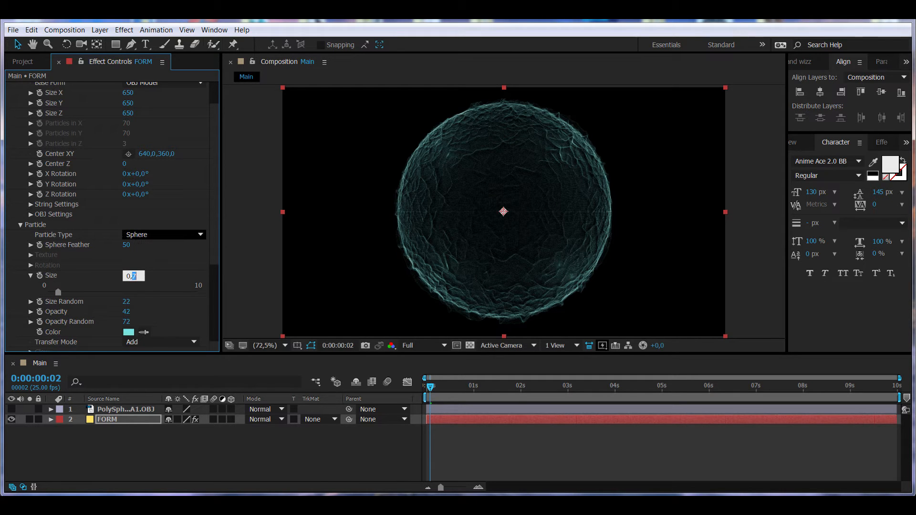
{"action": "type", "text": "1"}
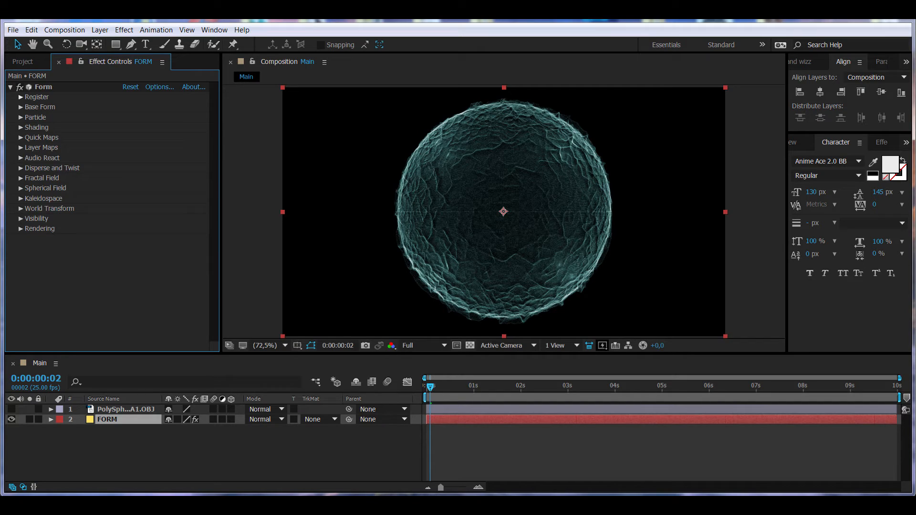
Drive Form's Y Rotation with the expression time*25 and preview the spinning sphere.
{"action": "left_click", "coordinate": [50, 420]}
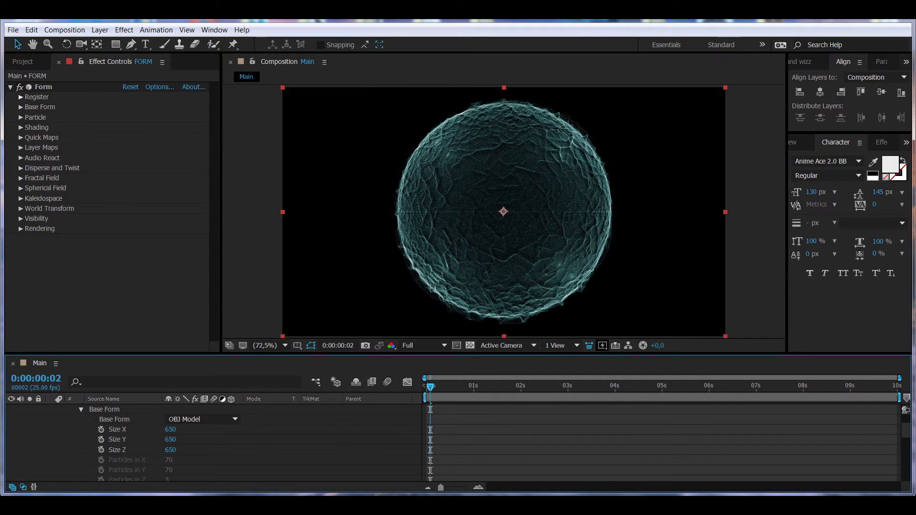
{"action": "scroll", "scroll_direction": "down", "scroll_amount": 3}
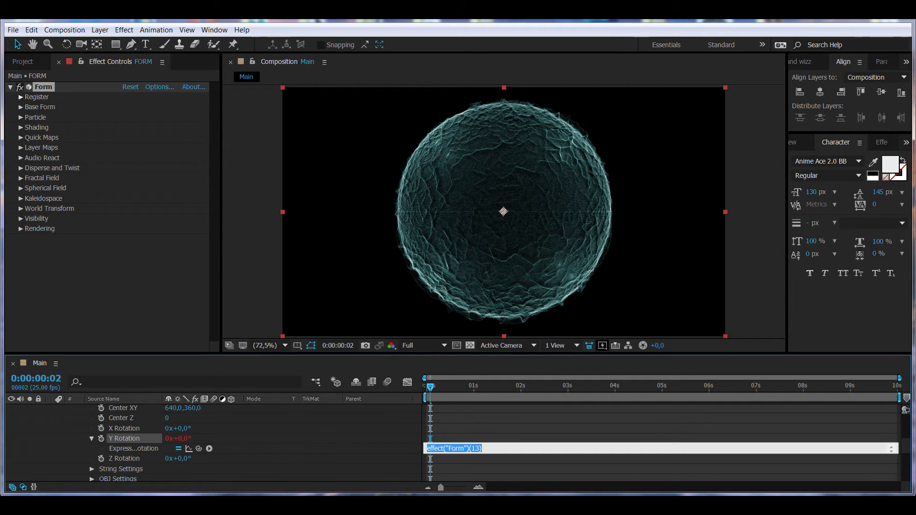
{"action": "type", "text": "time"}
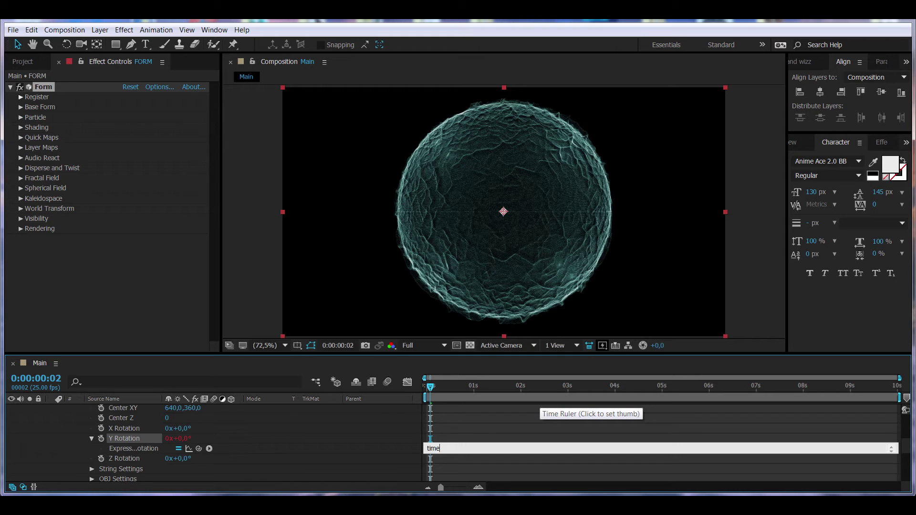
{"action": "type", "text": "*25"}
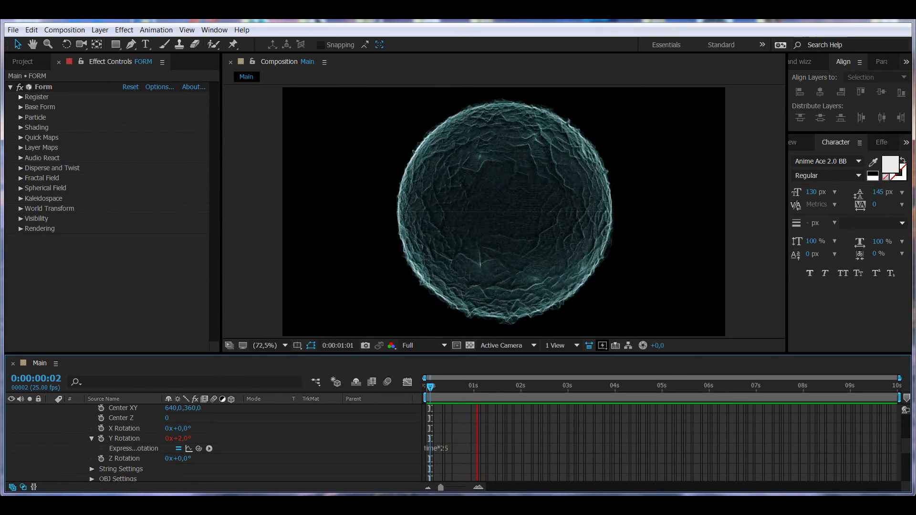
{"action": "left_click", "coordinate": [569, 386]}
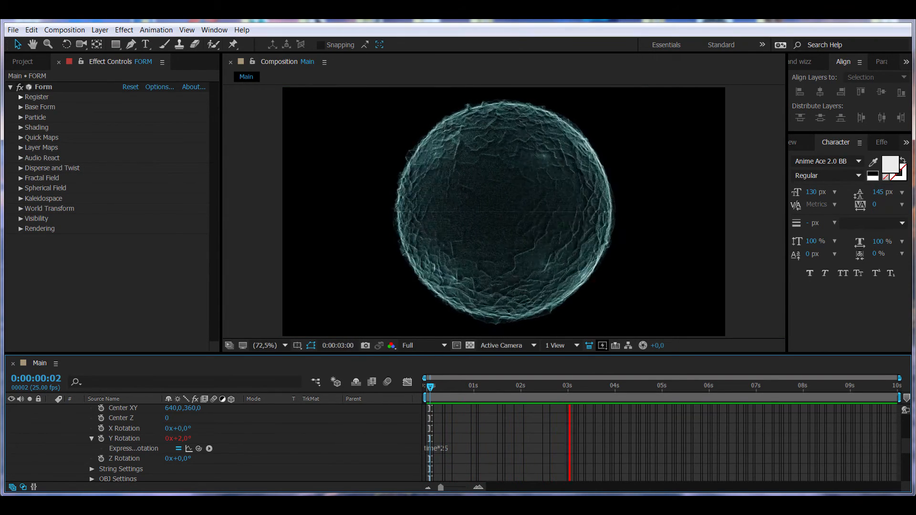
{"action": "left_click", "coordinate": [667, 385]}
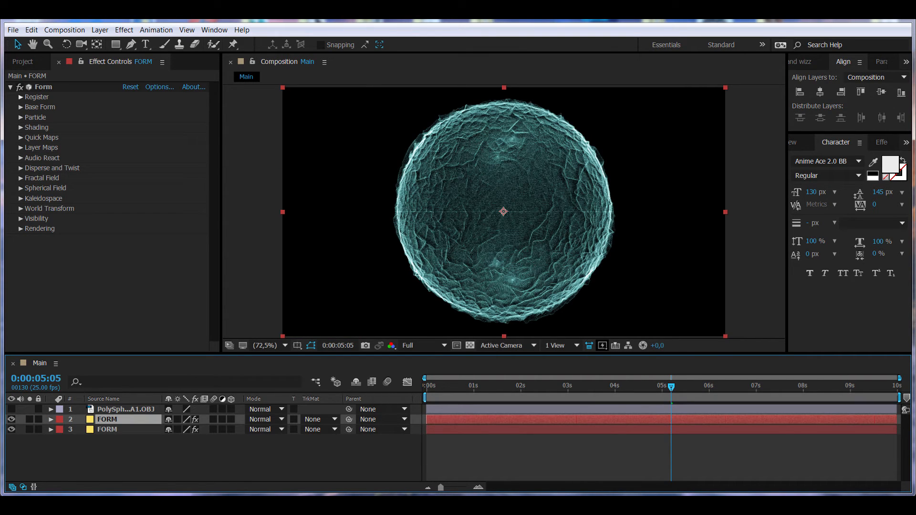
Apply Fast Blur to the duplicated FORM layer and set its blurriness to 18.
{"action": "left_click", "coordinate": [99, 29]}
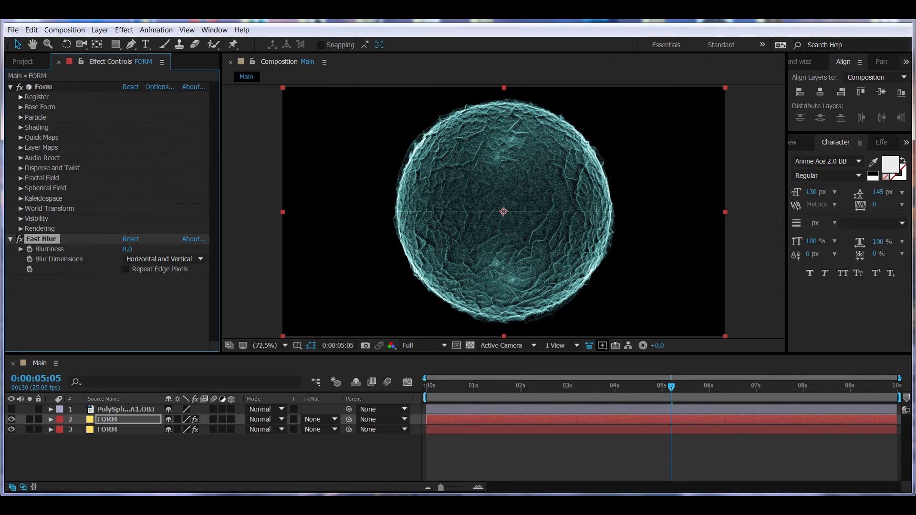
{"action": "left_click", "coordinate": [126, 269]}
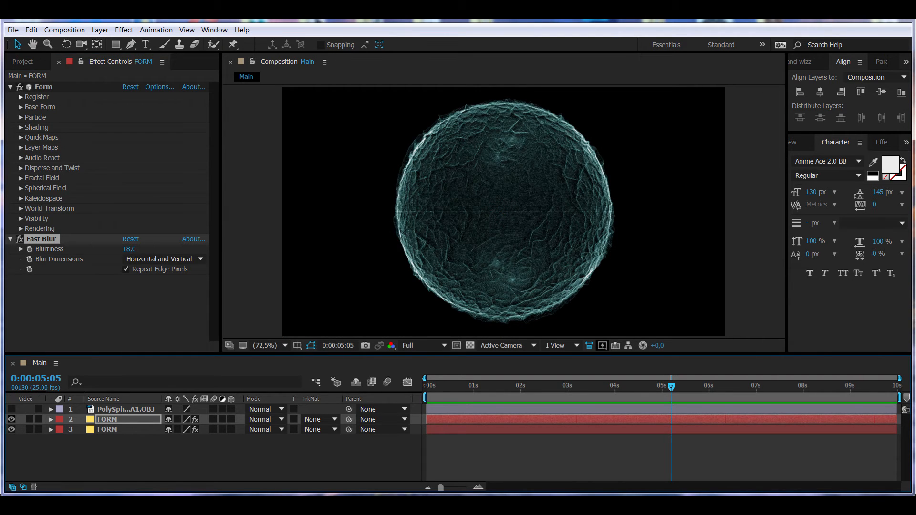
Enable Repeat Edge Pixels on the blur and select the third FORM copy in the four-layer stack.
{"action": "left_click", "coordinate": [118, 409]}
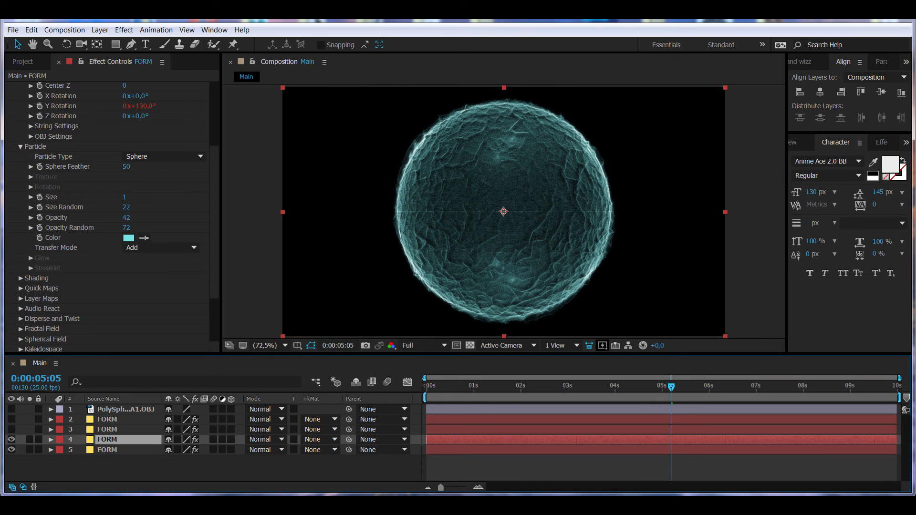
{"action": "left_click", "coordinate": [128, 238]}
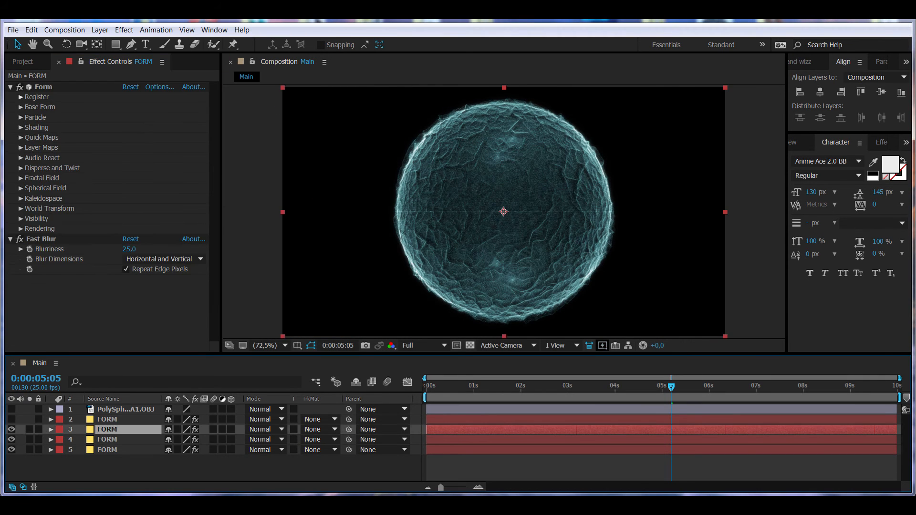
Tint the third copy's particles magenta, then enable layer 2 and start picking its red particle colour.
{"action": "left_click", "coordinate": [128, 208]}
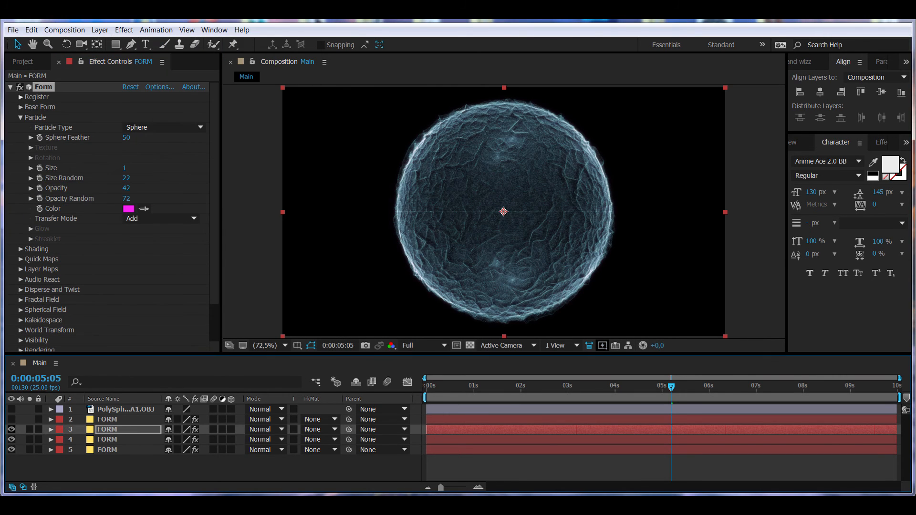
{"action": "left_click", "coordinate": [53, 430]}
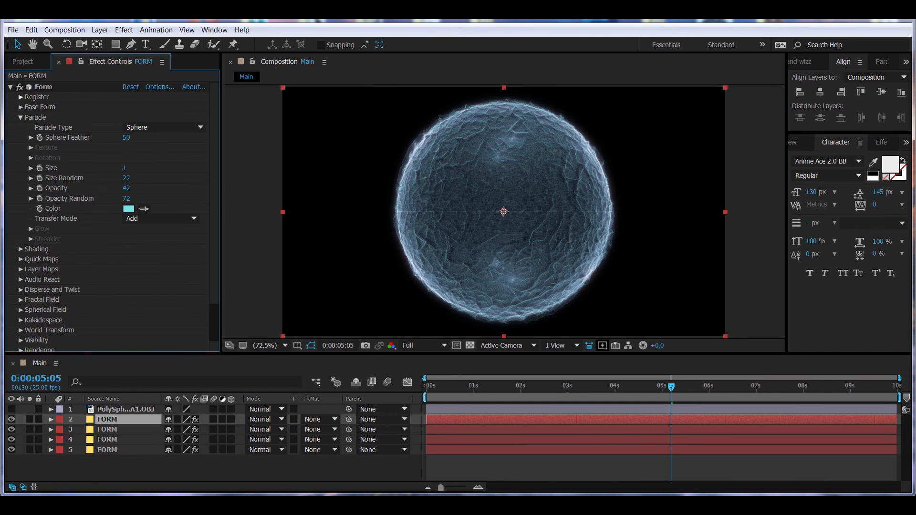
{"action": "left_click", "coordinate": [128, 208]}
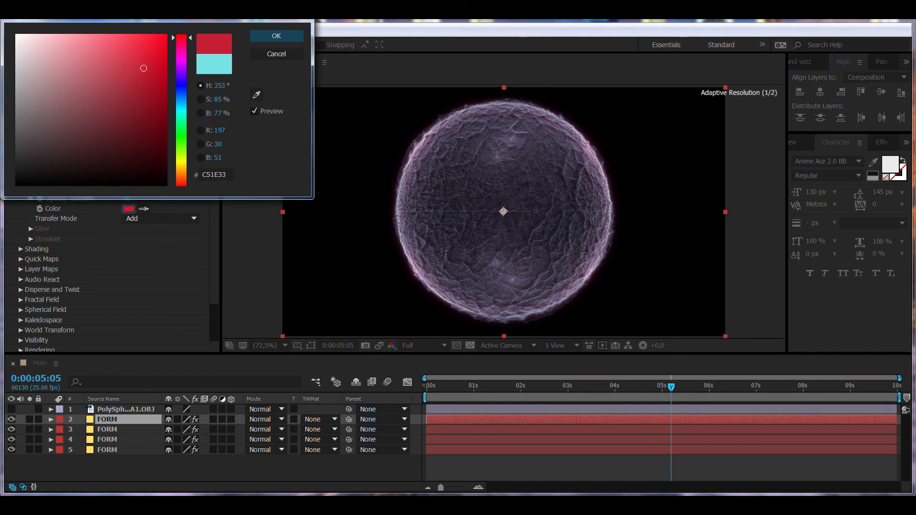